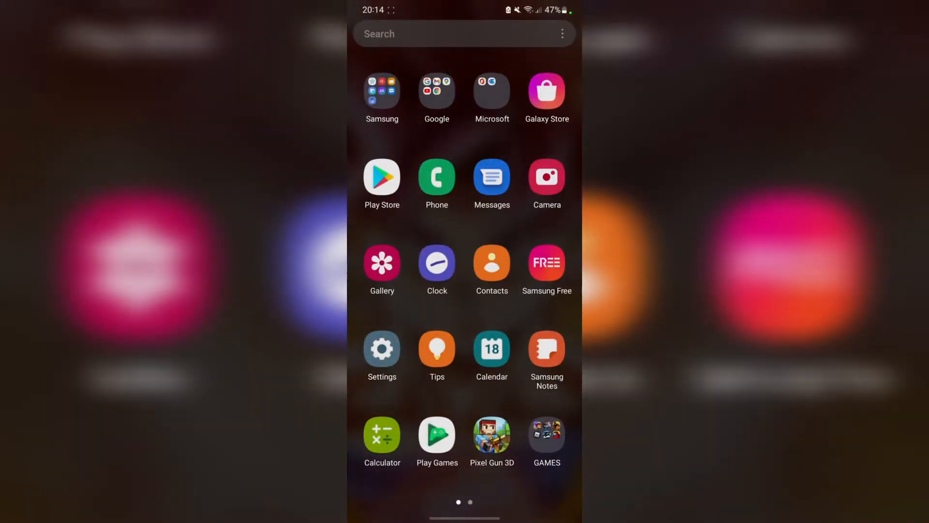
# Launch YouTube from the Google apps folder so its home feed shows.
pyautogui.click(437, 93)
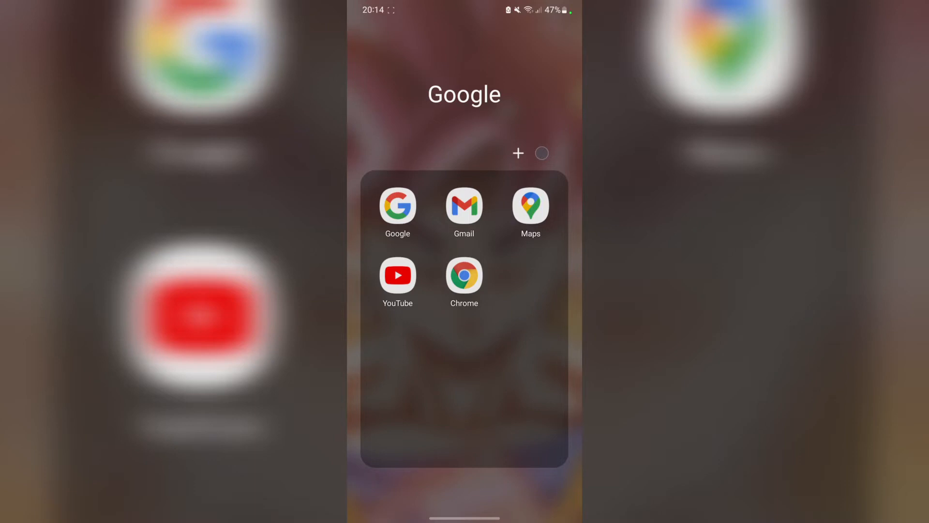
pyautogui.click(398, 274)
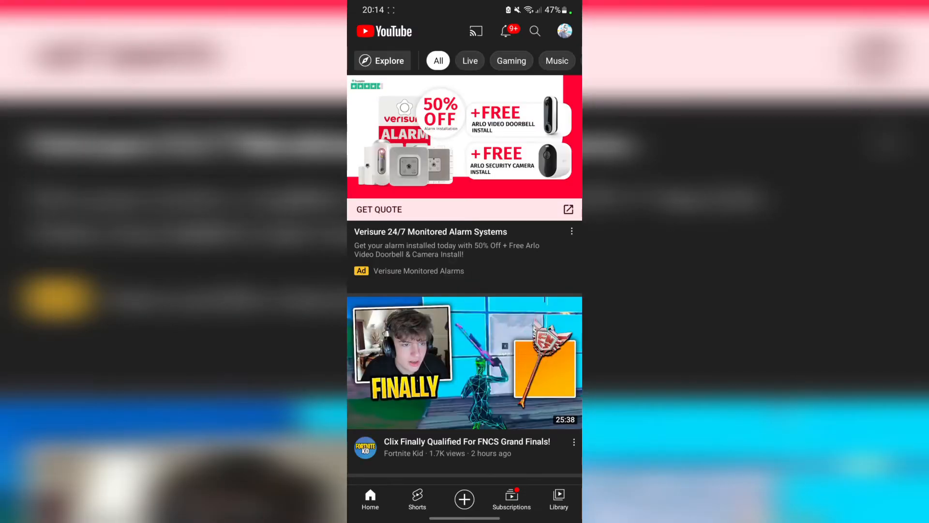
pyautogui.scroll(-3)
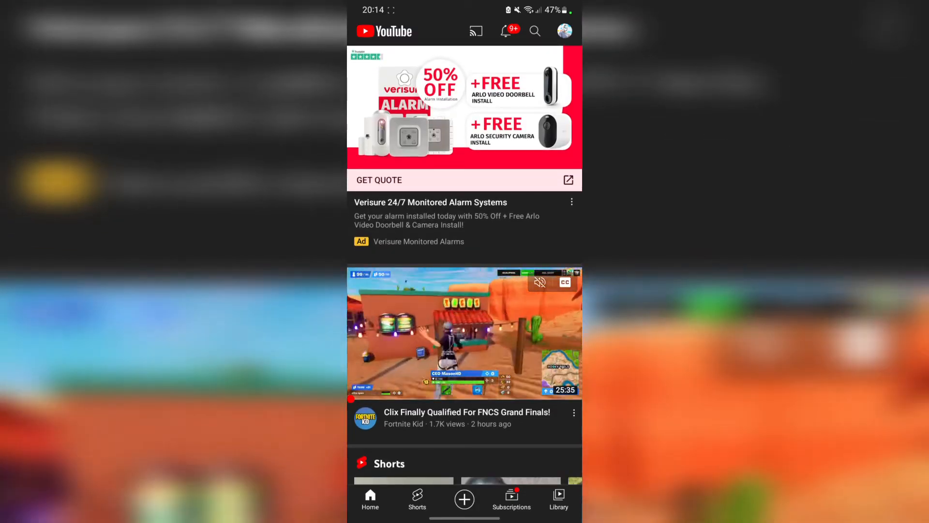
# Add an account from YouTube's menu and choose Create account on the Sign in screen.
pyautogui.click(563, 30)
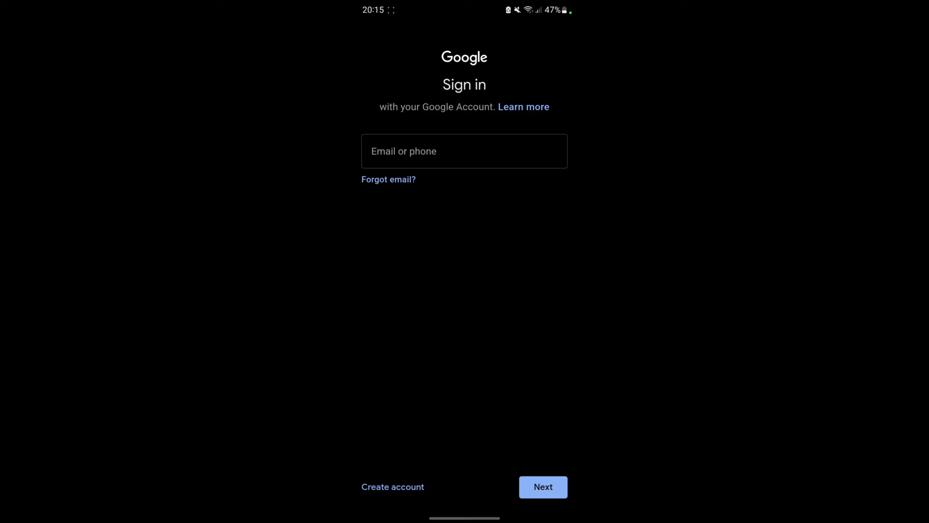
pyautogui.click(463, 151)
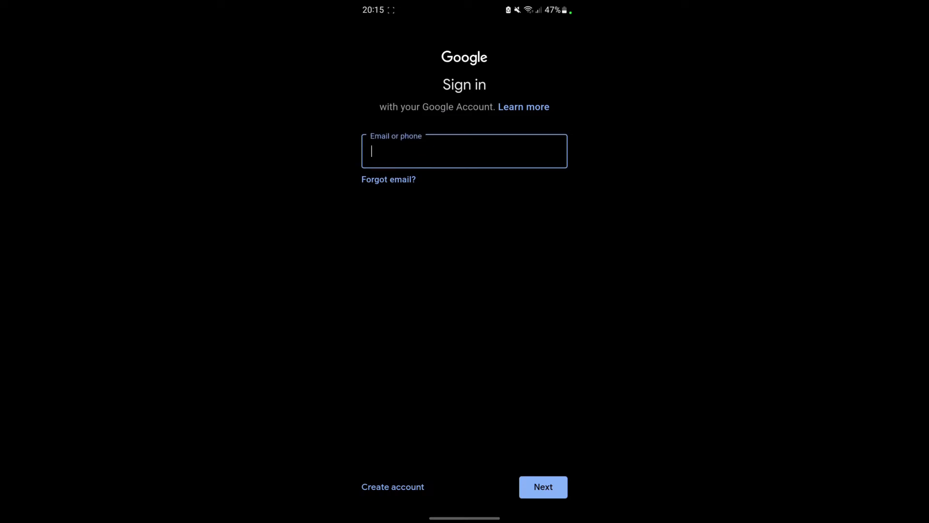
pyautogui.click(464, 151)
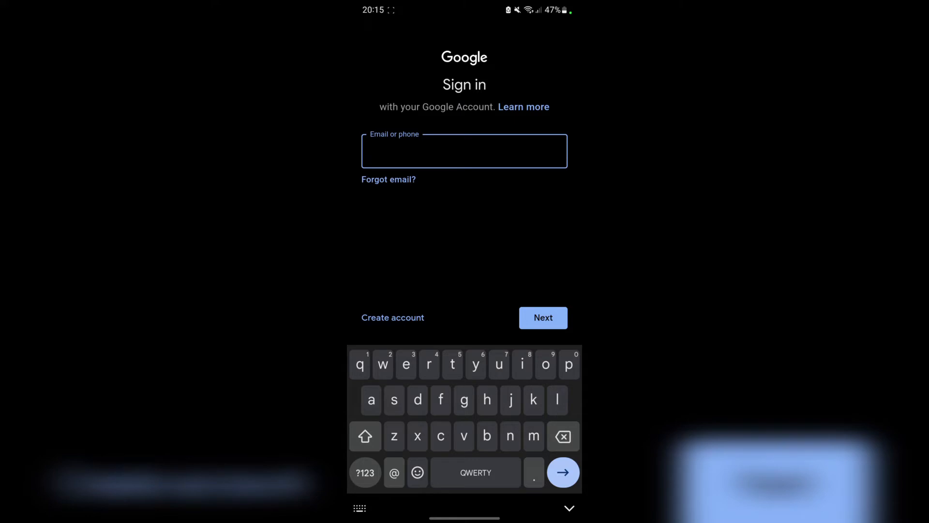
pyautogui.click(392, 318)
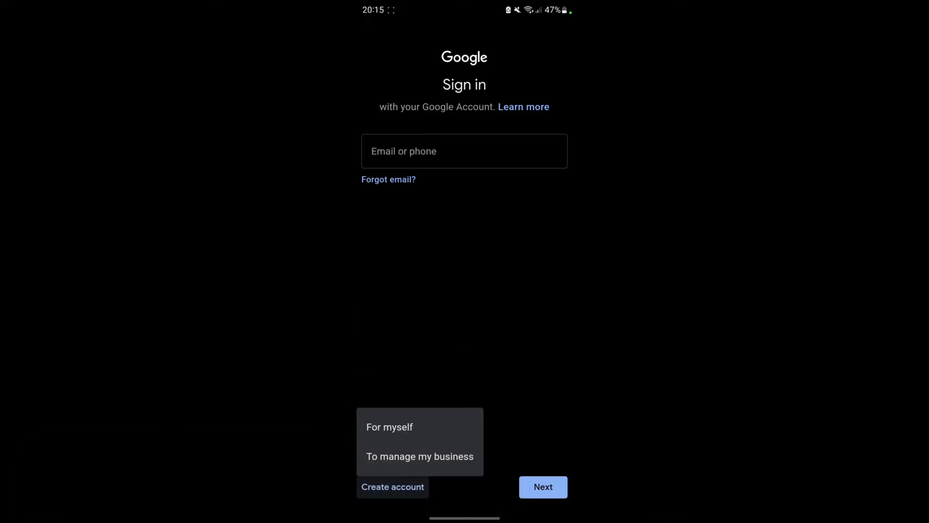
# Choose a personal account, enter first name Drifts with a surname, and continue.
pyautogui.click(389, 427)
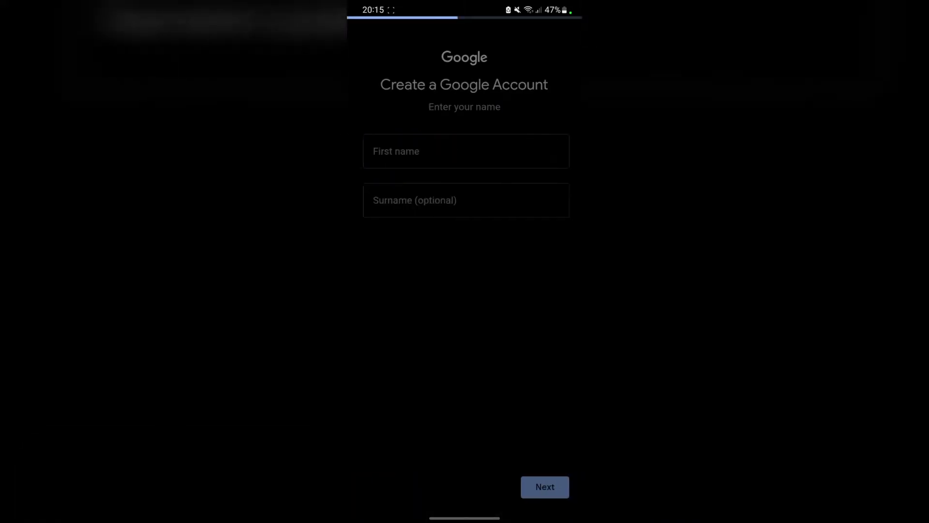
pyautogui.click(464, 151)
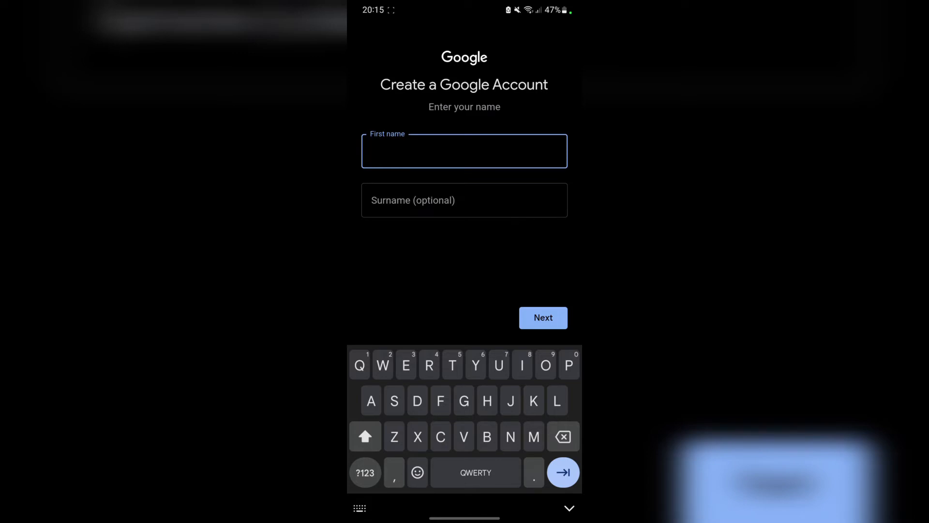
pyautogui.write('Drifts')
pyautogui.click(465, 199)
pyautogui.write('Gami')
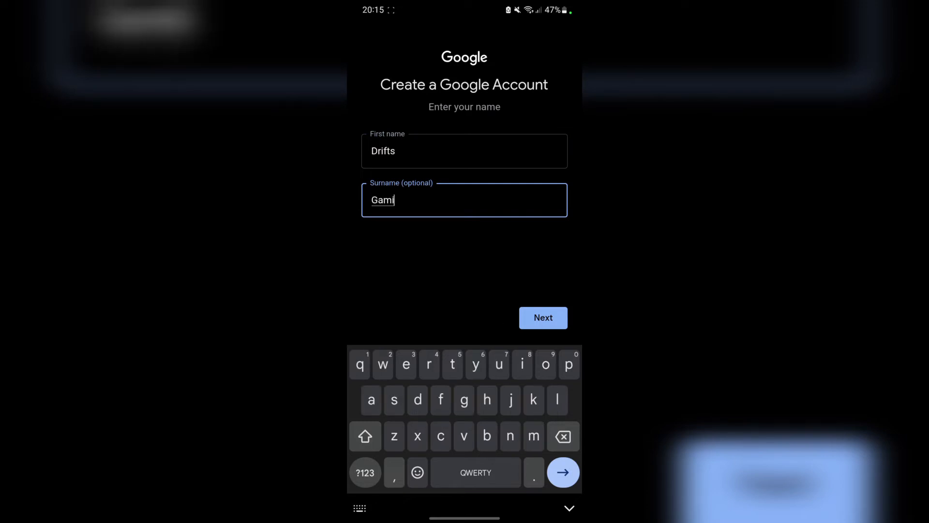
pyautogui.click(542, 317)
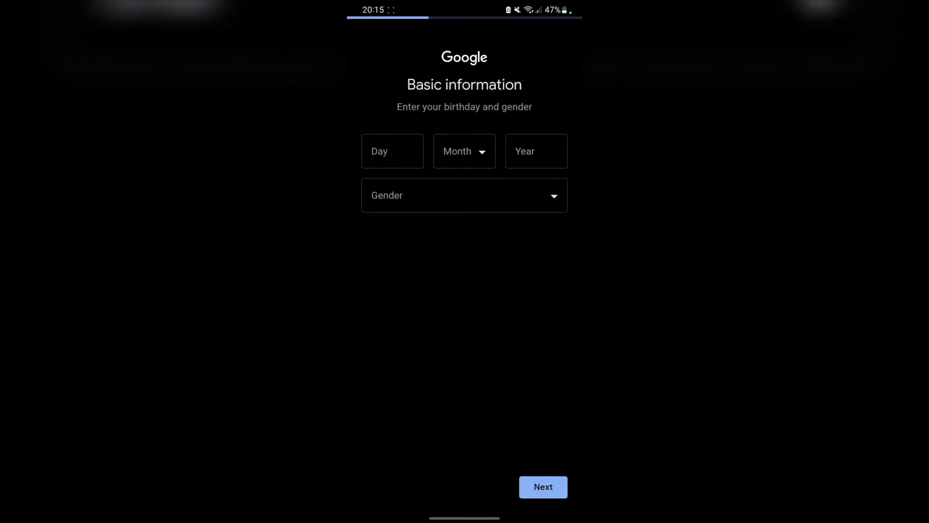
# Enter birthday 3 January 2001 and select Male as the gender.
pyautogui.click(392, 151)
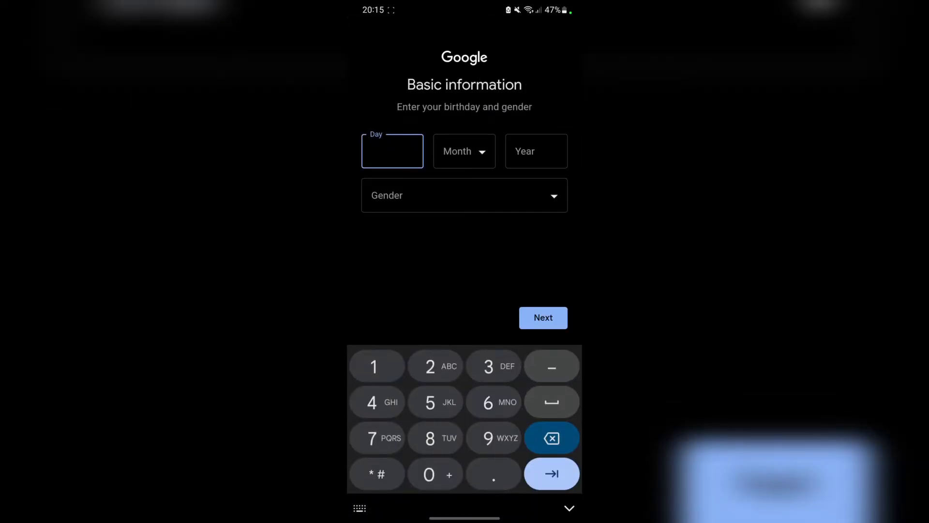
pyautogui.click(463, 151)
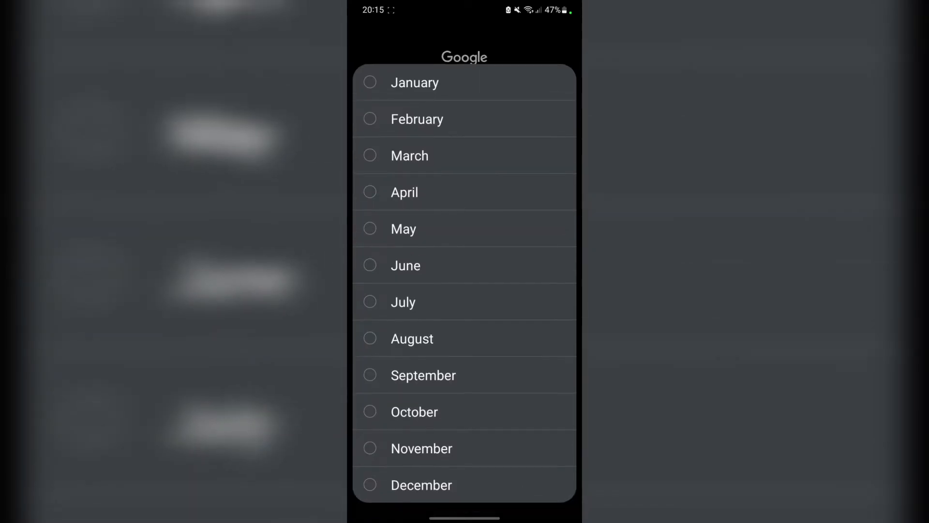
pyautogui.click(416, 82)
pyautogui.write('20')
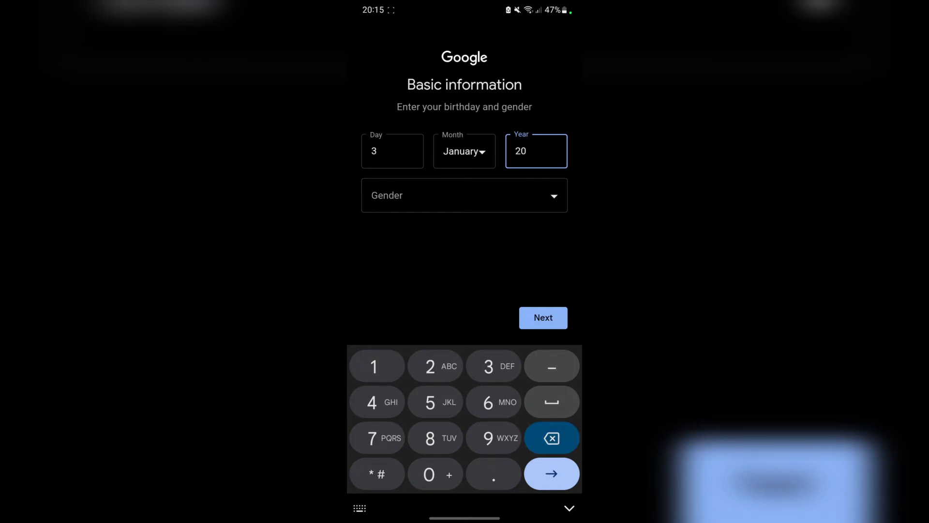
pyautogui.click(463, 194)
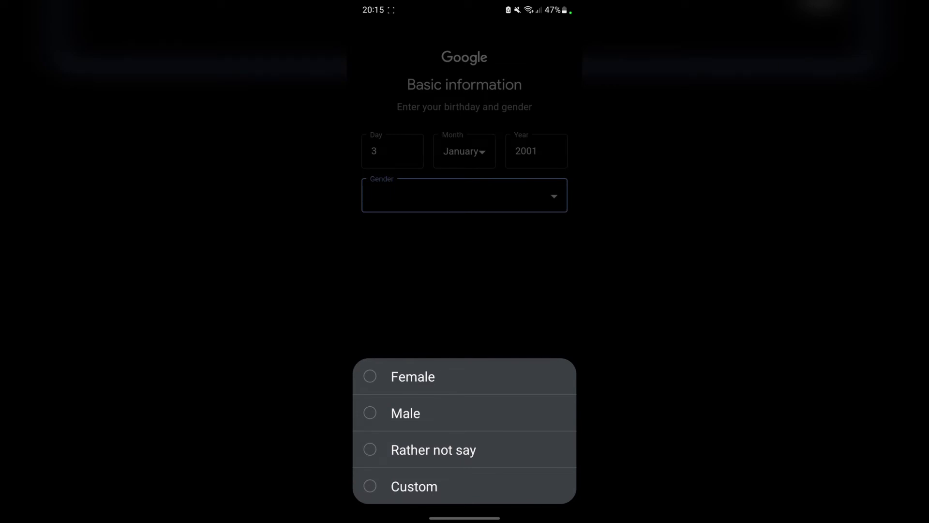
pyautogui.click(406, 412)
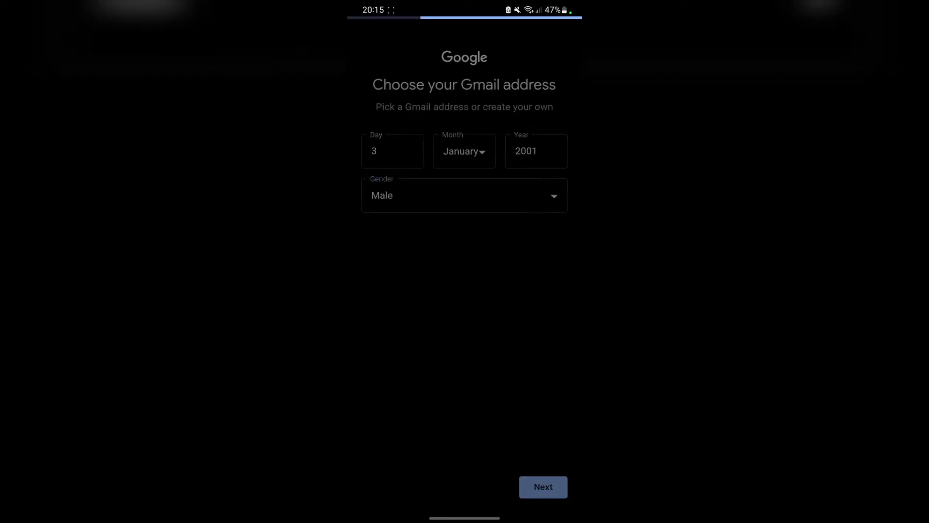
# Pick one of the suggested Gmail addresses and continue to the password step.
pyautogui.click(542, 487)
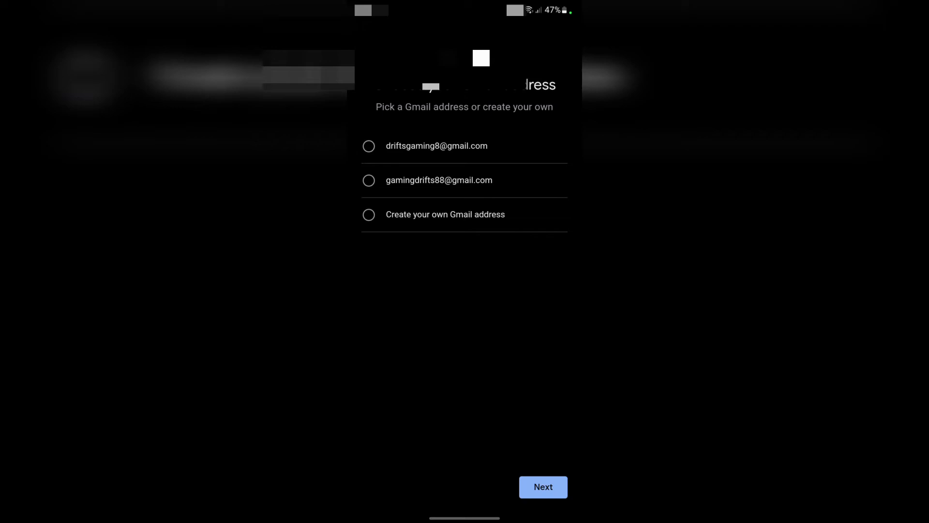
pyautogui.click(542, 487)
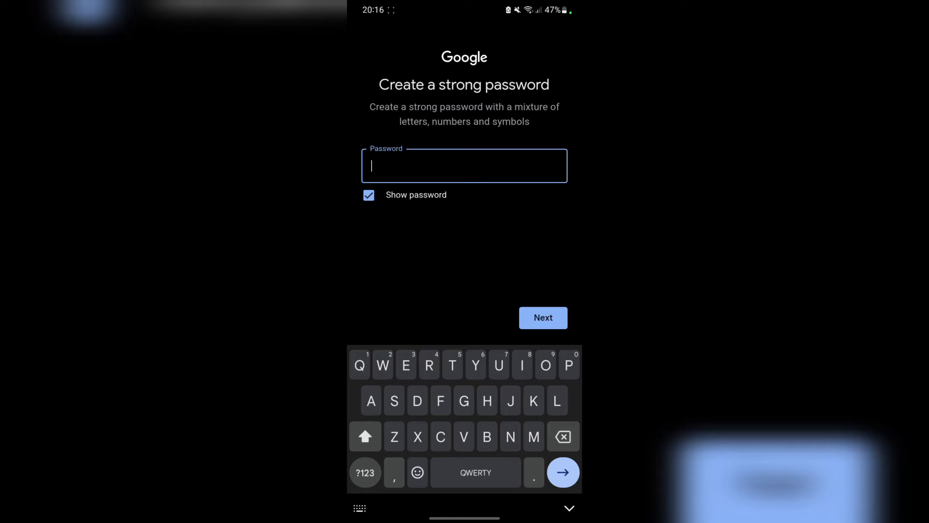
# Switch off Show password and enter the new account password hidden.
pyautogui.click(369, 195)
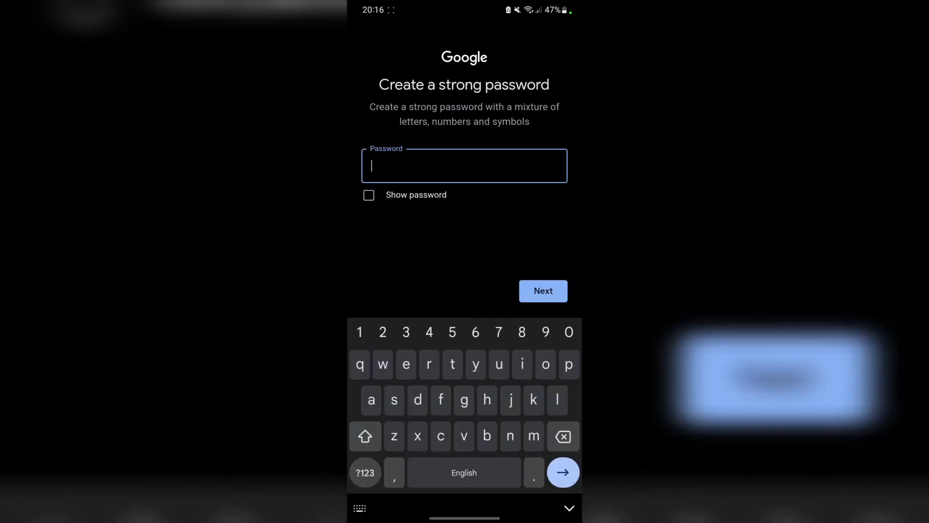
pyautogui.write('D')
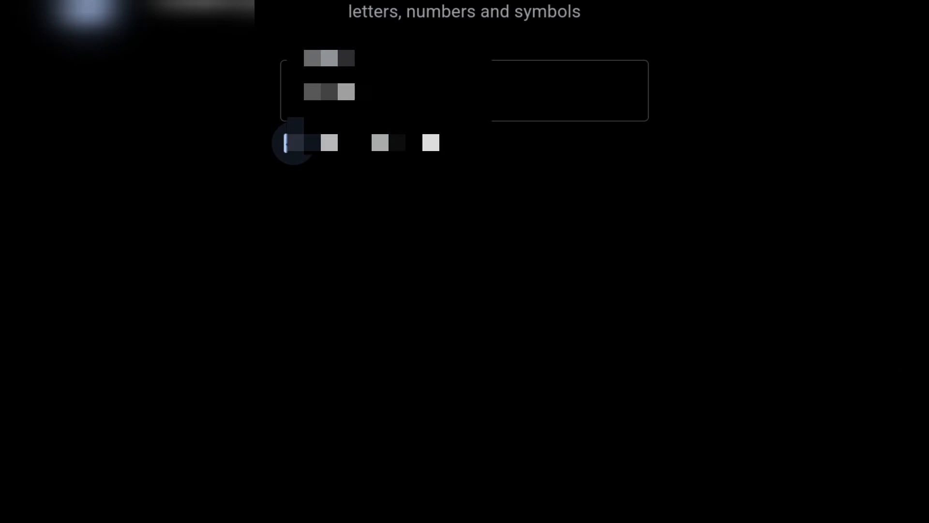
# Scroll through the Privacy and Terms page after the password step.
pyautogui.scroll(-3)
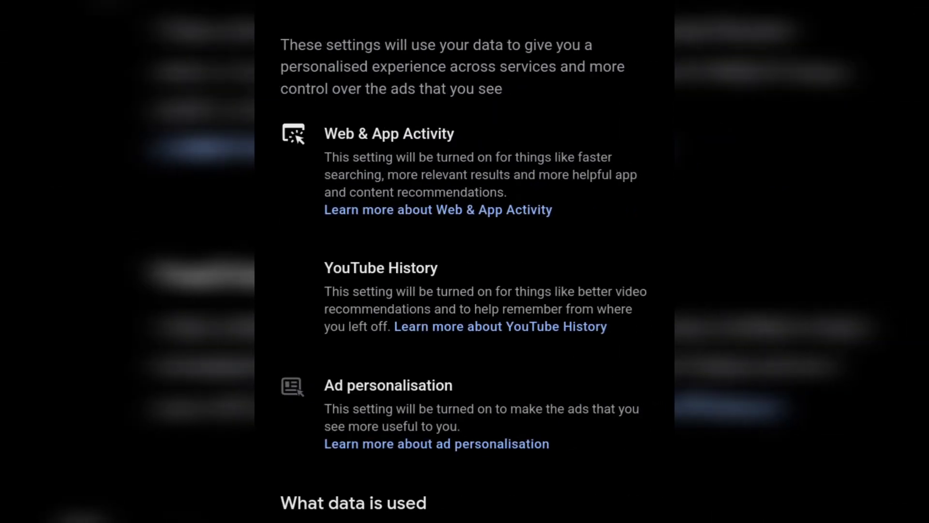
pyautogui.scroll(-3)
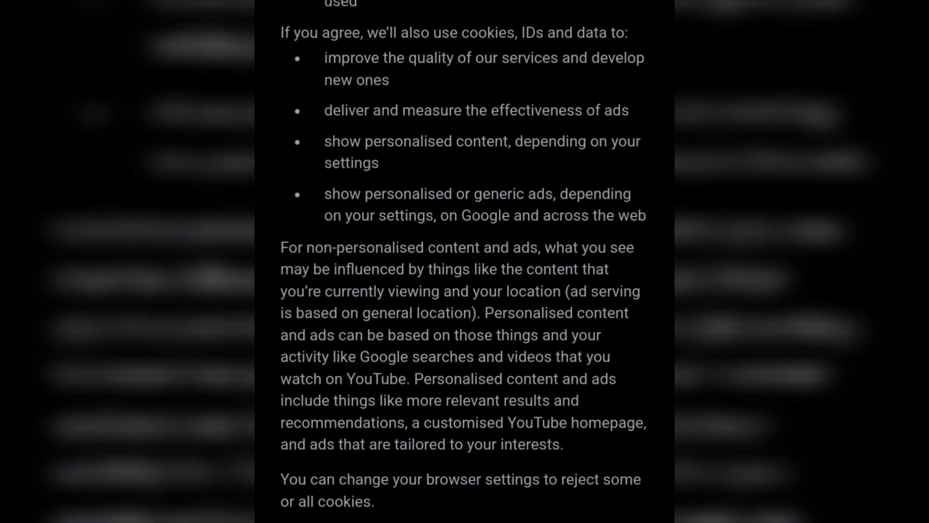
pyautogui.scroll(-3)
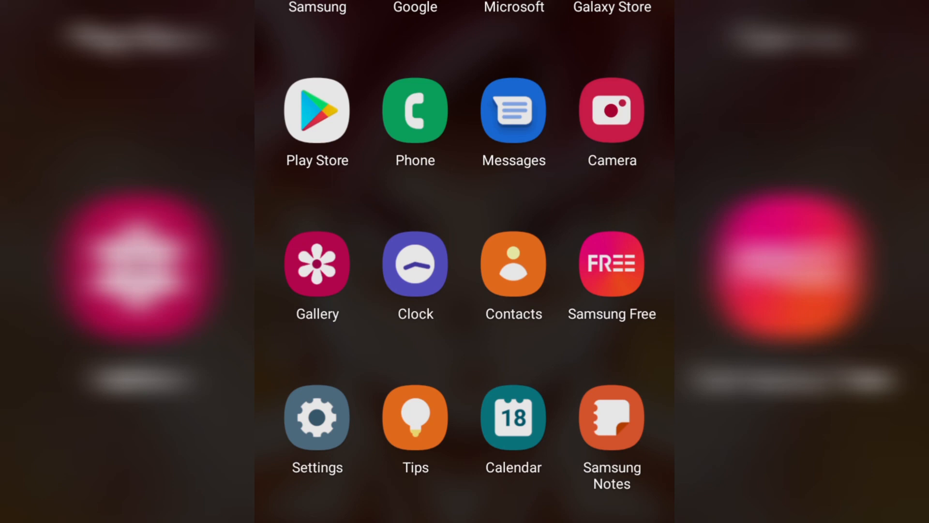
# Accept the terms and return to the phone's app drawer.
pyautogui.scroll(-3)
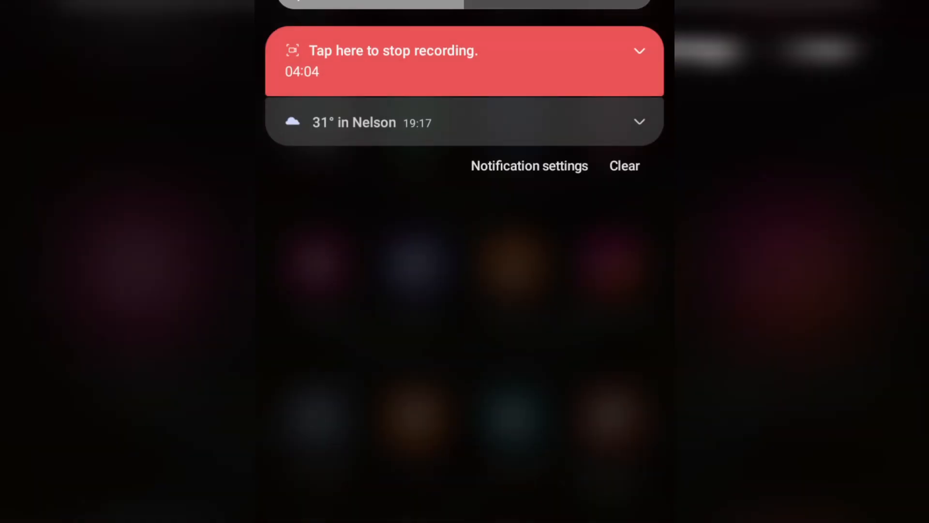